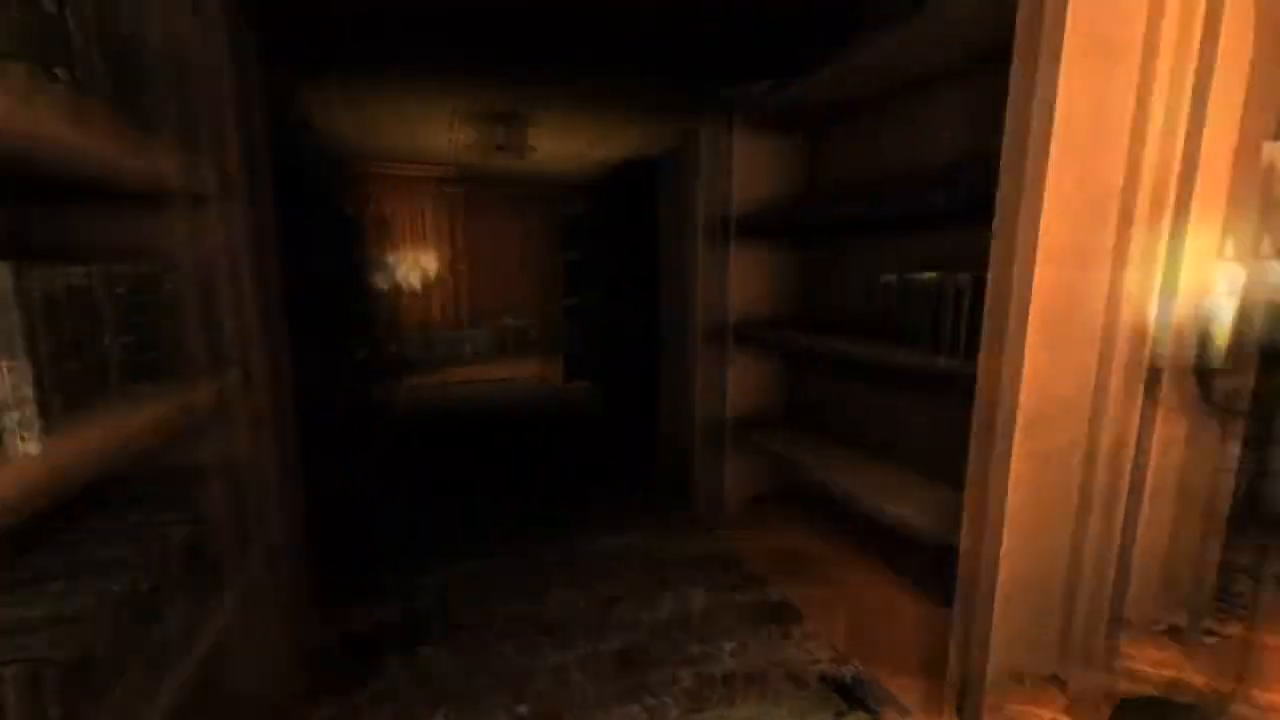
pyautogui.moveTo(640, 360)
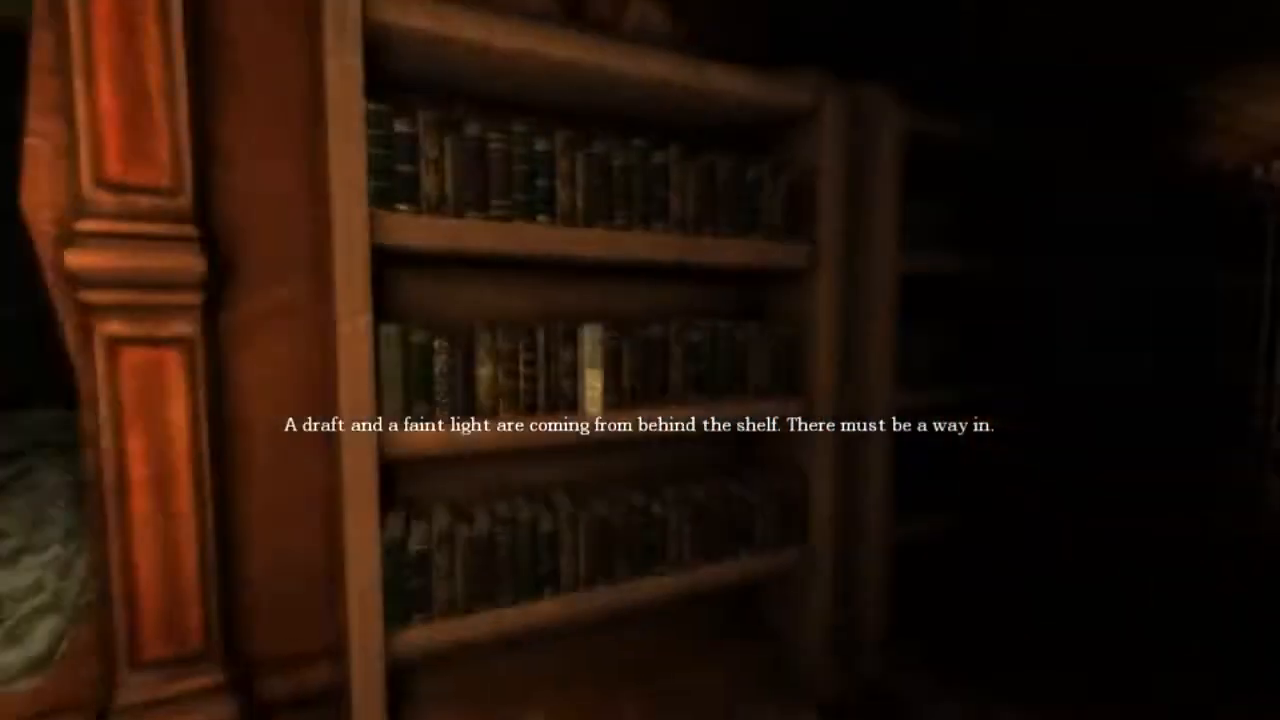
pyautogui.moveTo(640, 360)
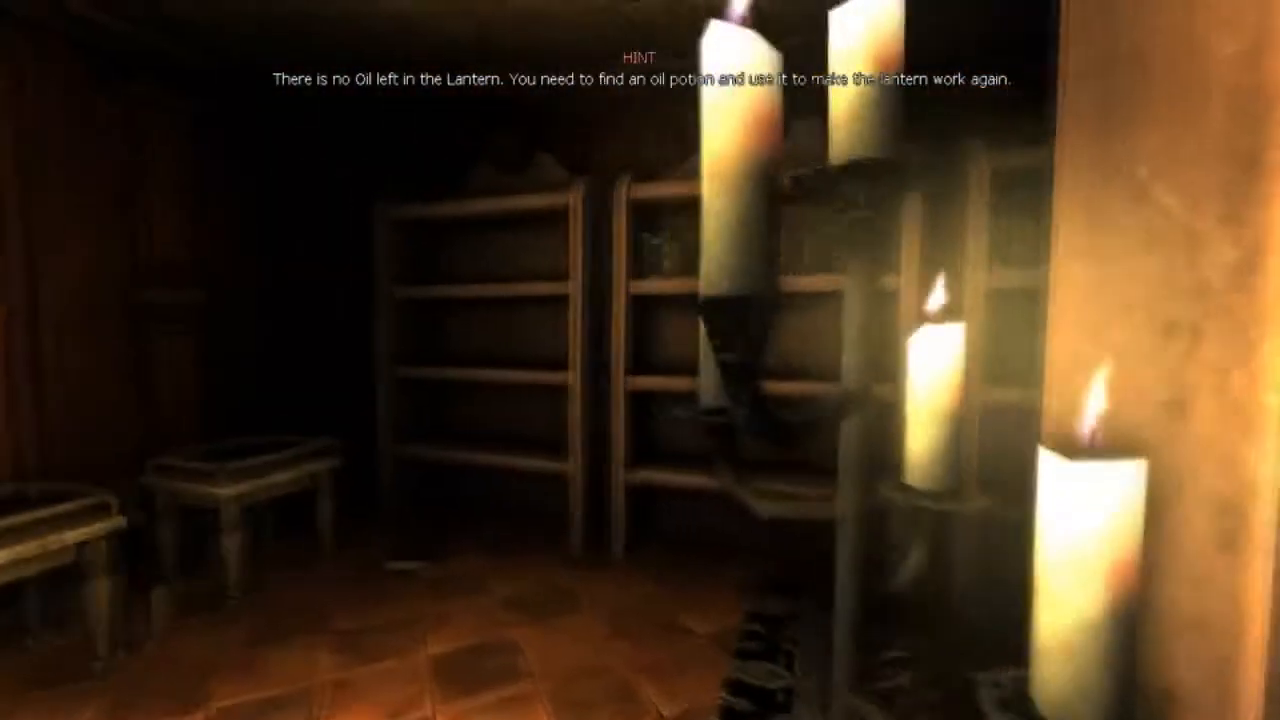
pyautogui.moveTo(640, 360)
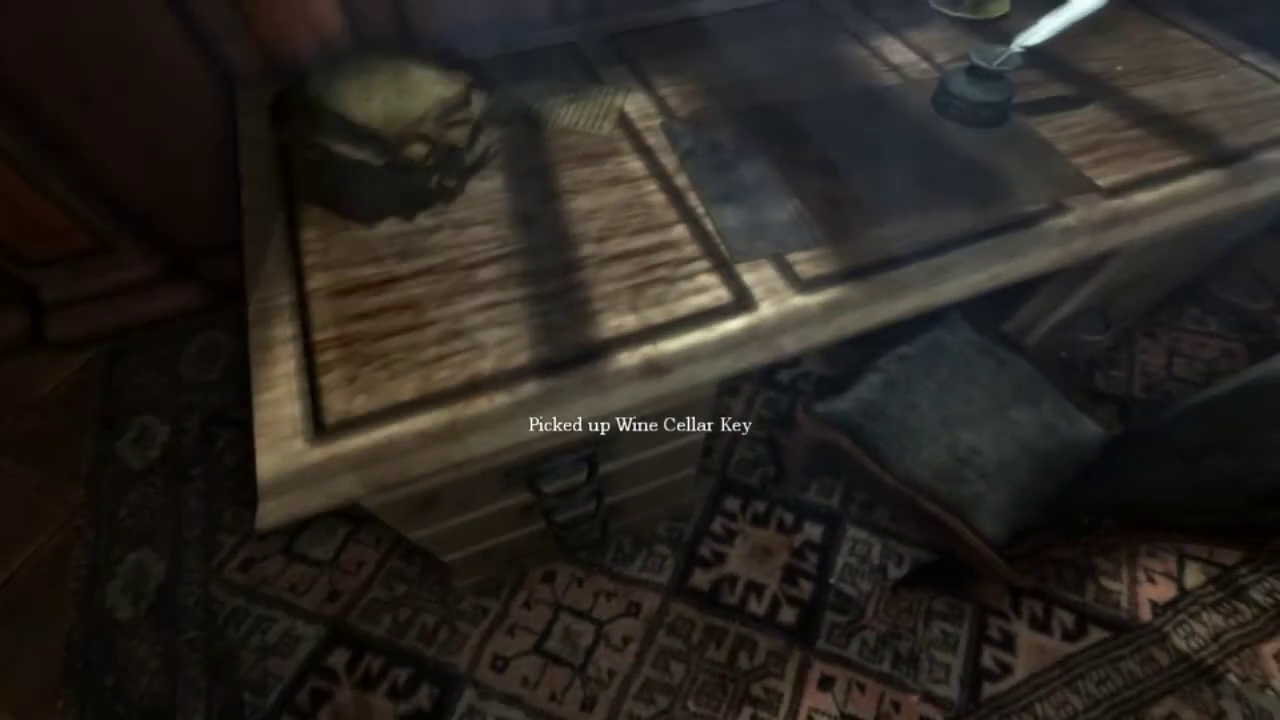
pyautogui.moveTo(640, 360)
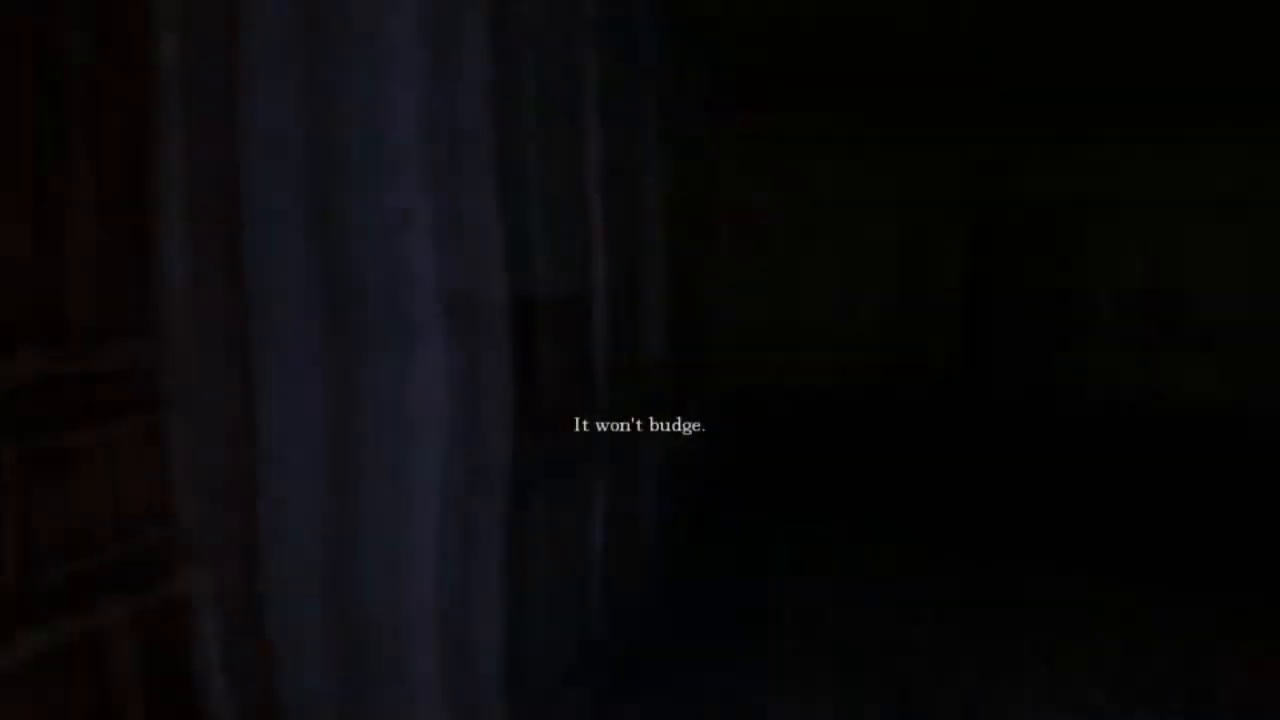
pyautogui.moveTo(640, 360)
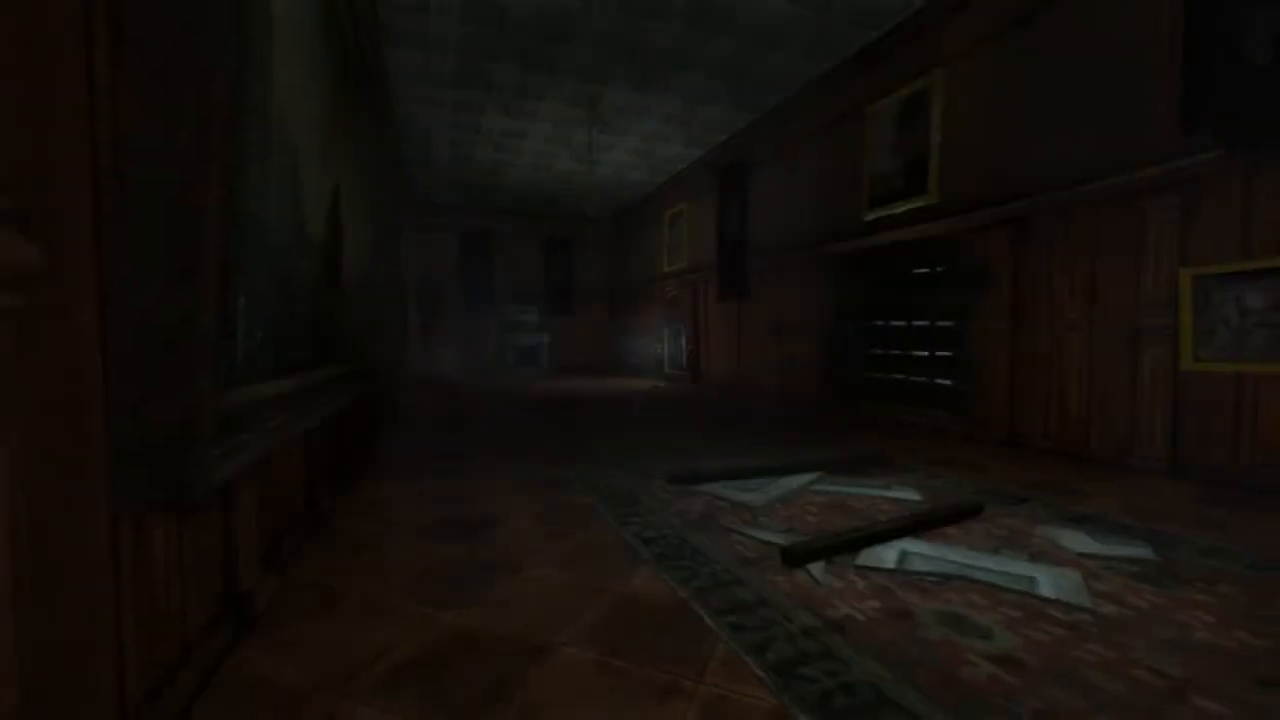
pyautogui.moveTo(640, 360)
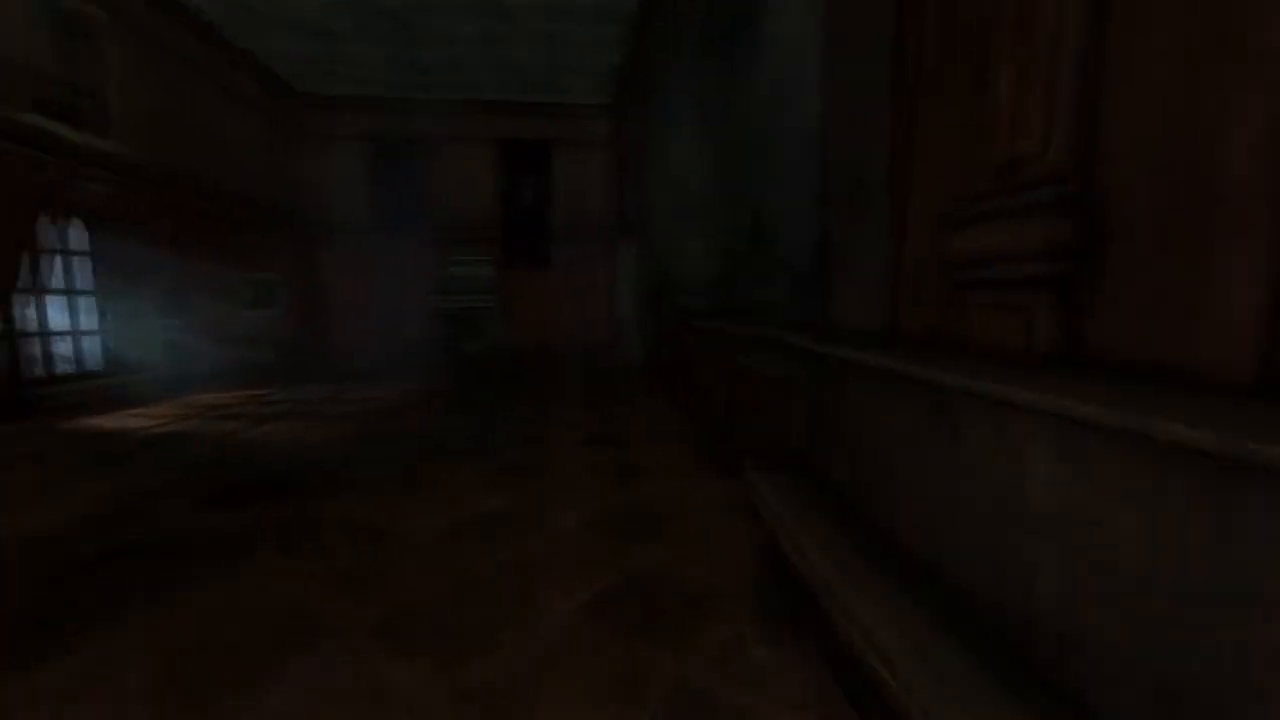
pyautogui.moveTo(640, 360)
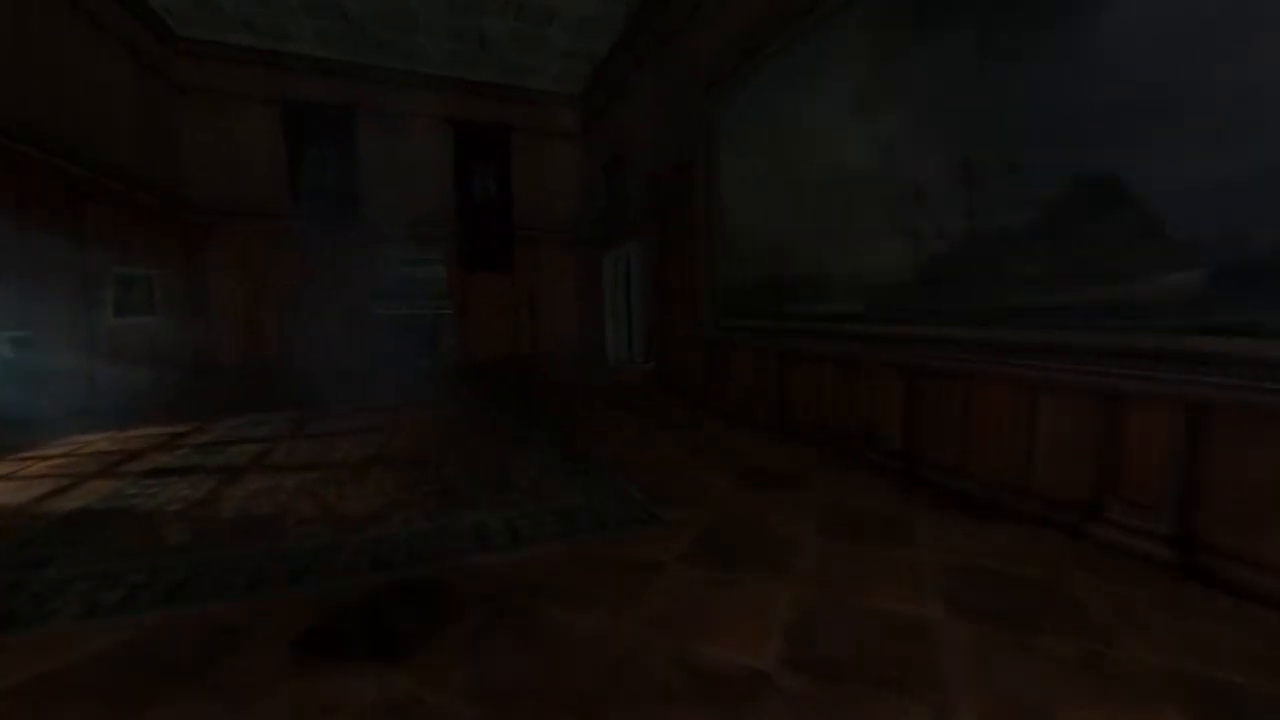
pyautogui.moveTo(640, 360)
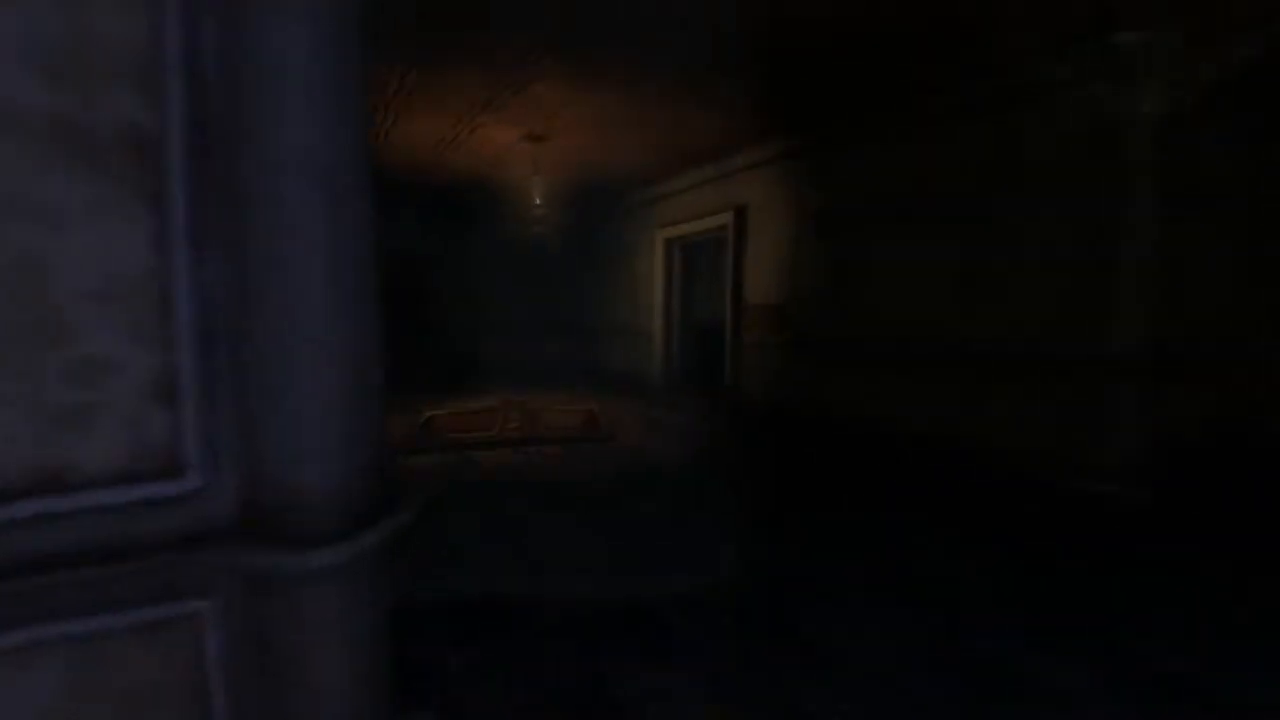
pyautogui.moveTo(640, 360)
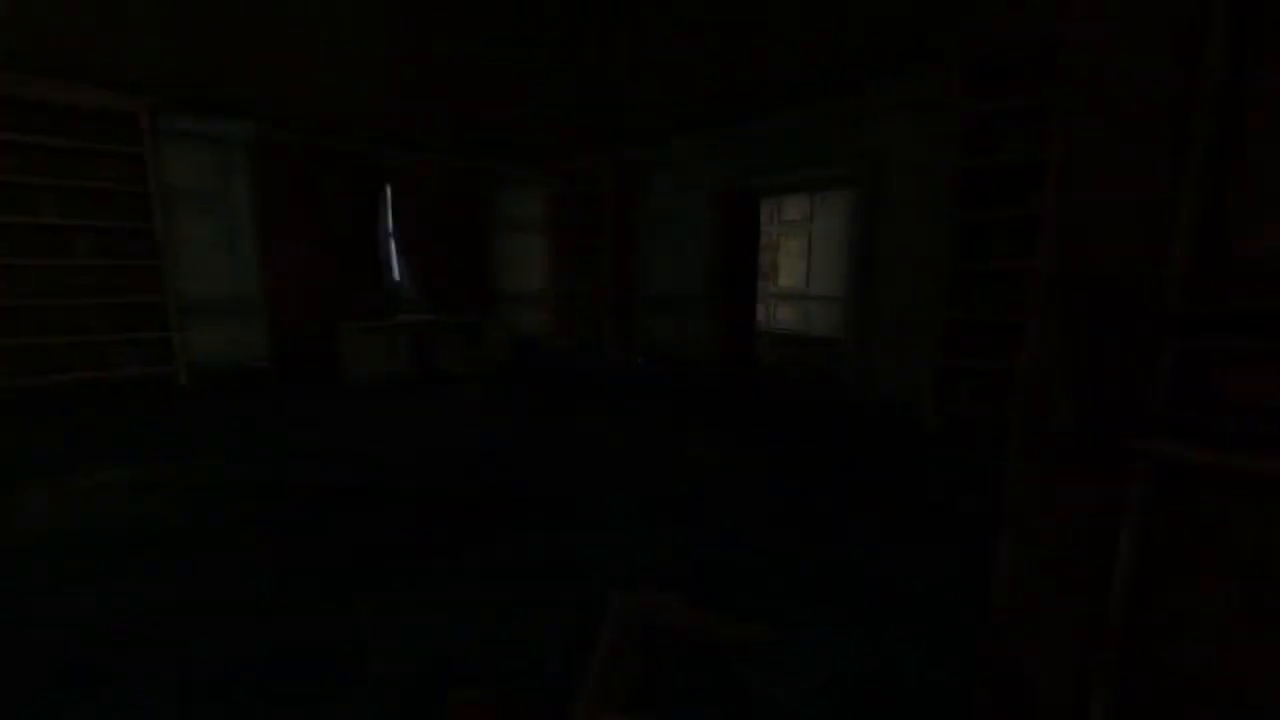
pyautogui.moveTo(640, 360)
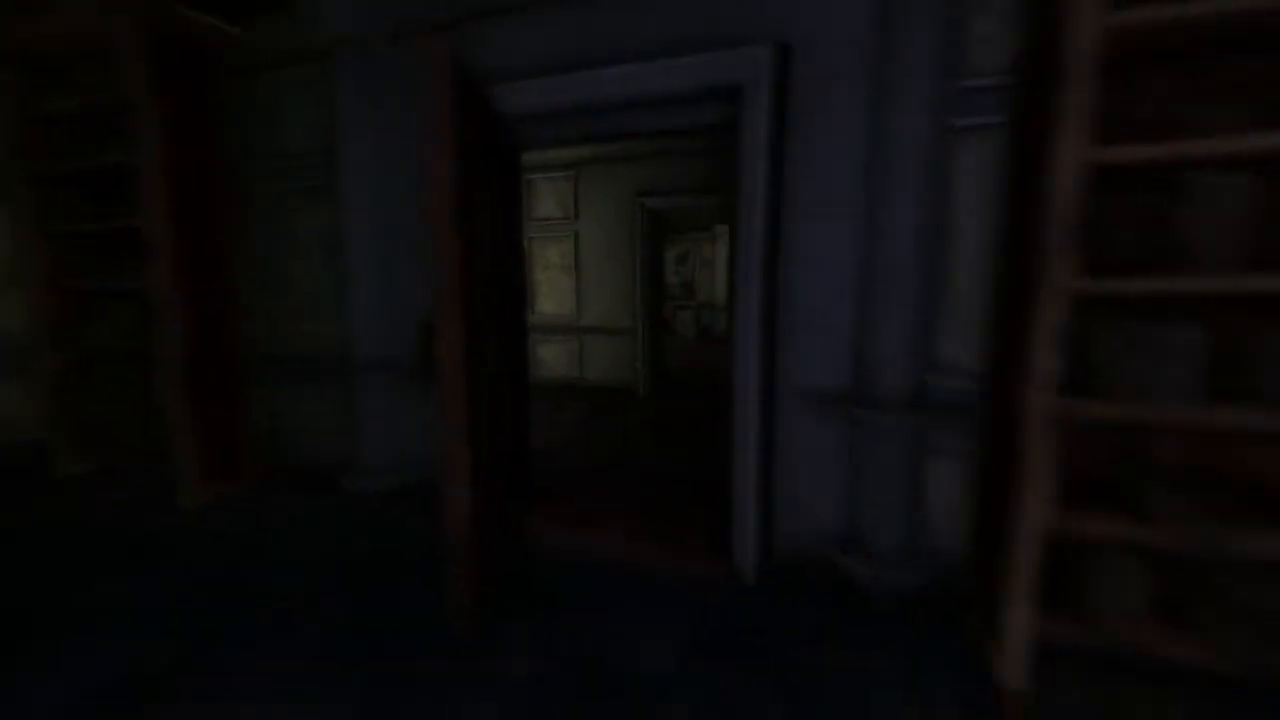
pyautogui.moveTo(640, 360)
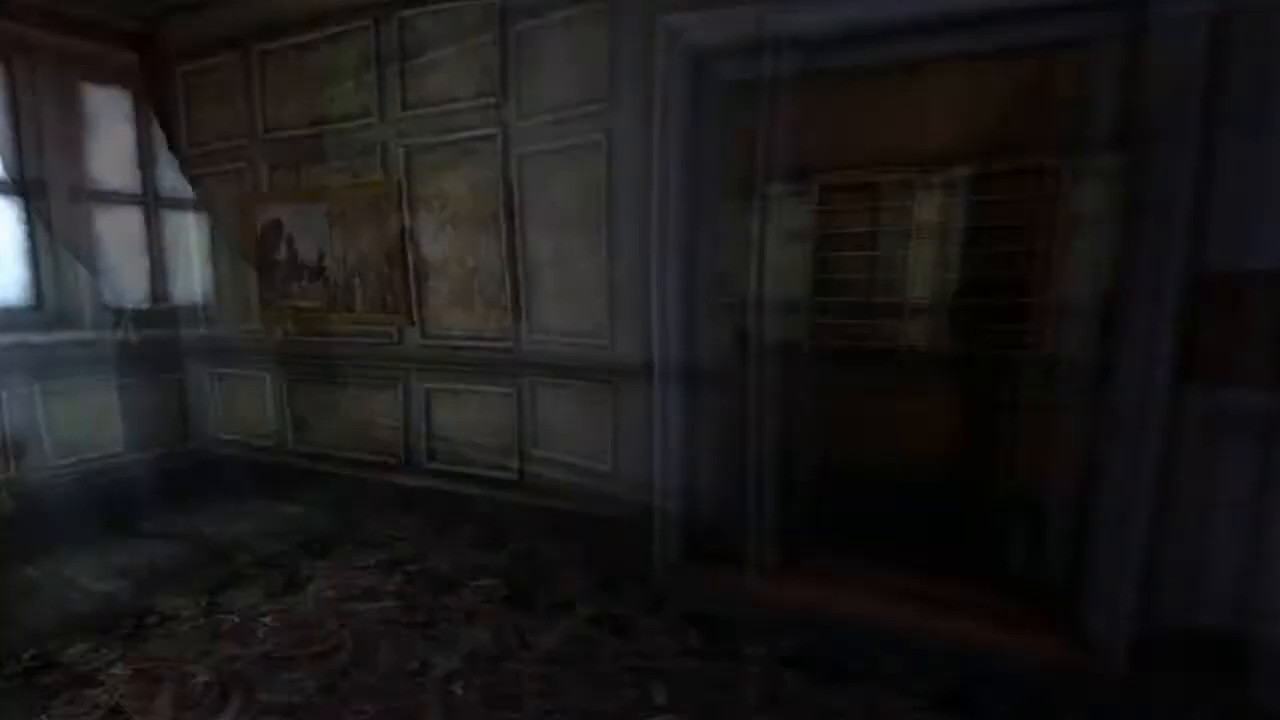
pyautogui.moveTo(640, 360)
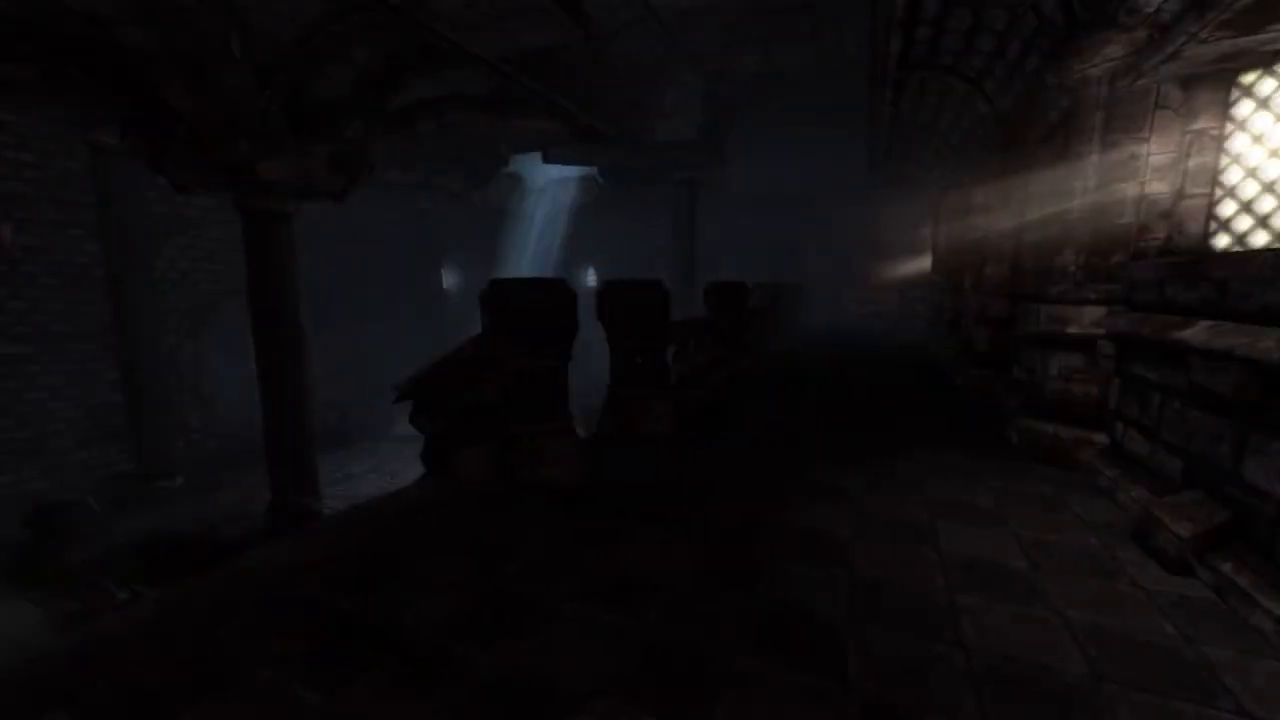
pyautogui.moveTo(640, 360)
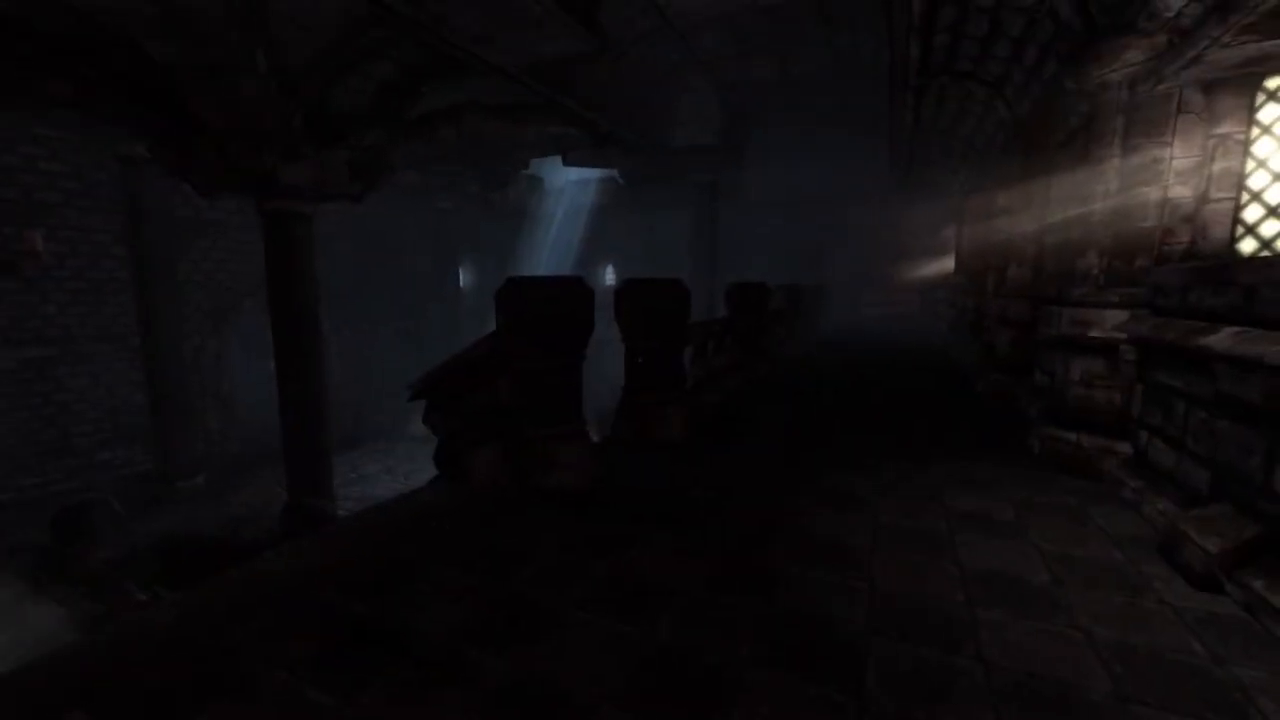